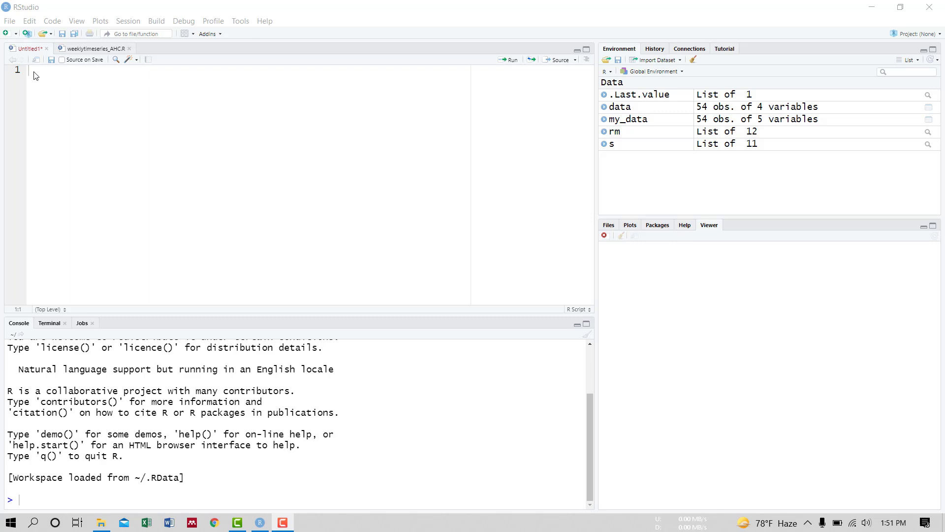
pyautogui.moveTo(34, 72)
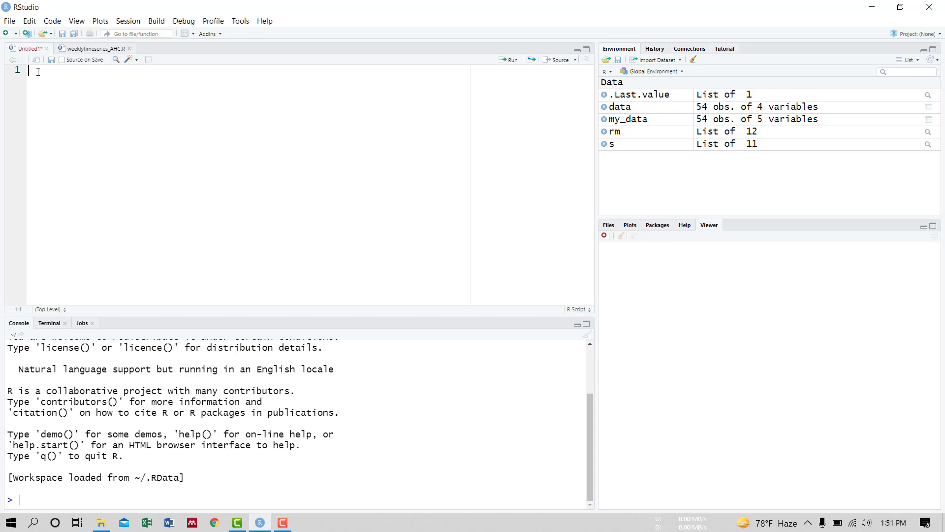
# Assign x <- c(1,5,7), print x, and run both lines to show 1 5 7
pyautogui.write('x')
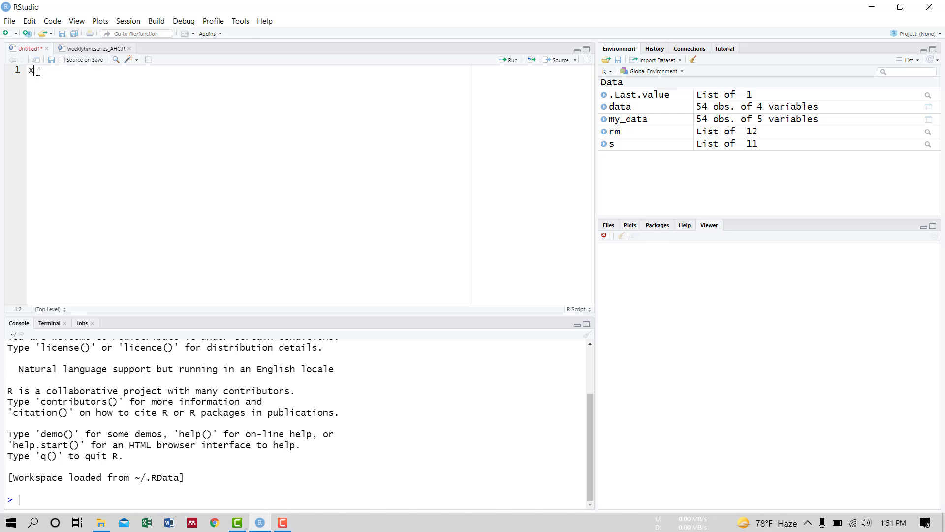
pyautogui.write('<-')
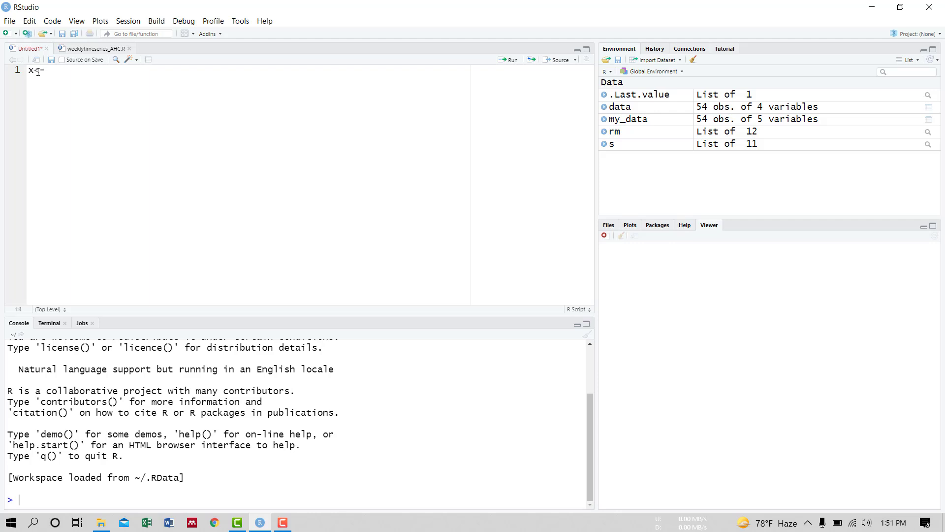
pyautogui.write('c(1')
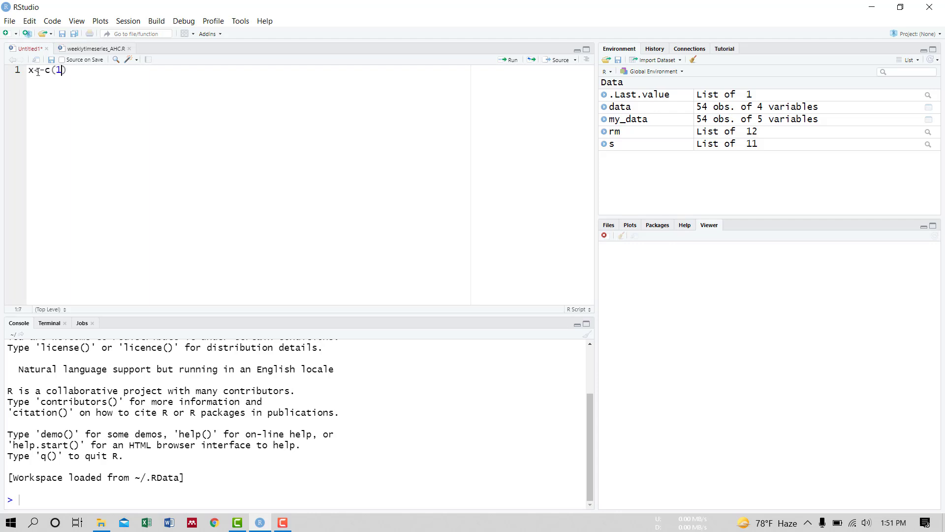
pyautogui.write(',5,7')
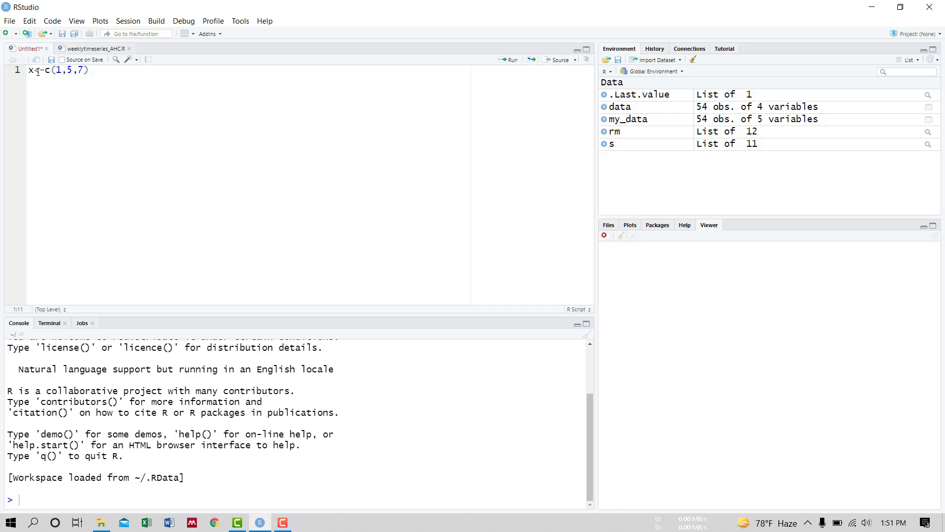
pyautogui.write('x')
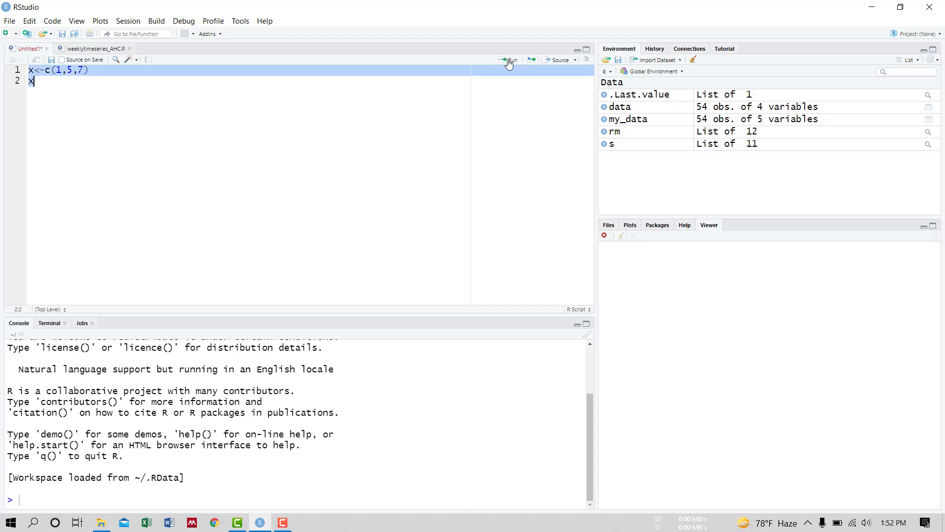
pyautogui.click(511, 59)
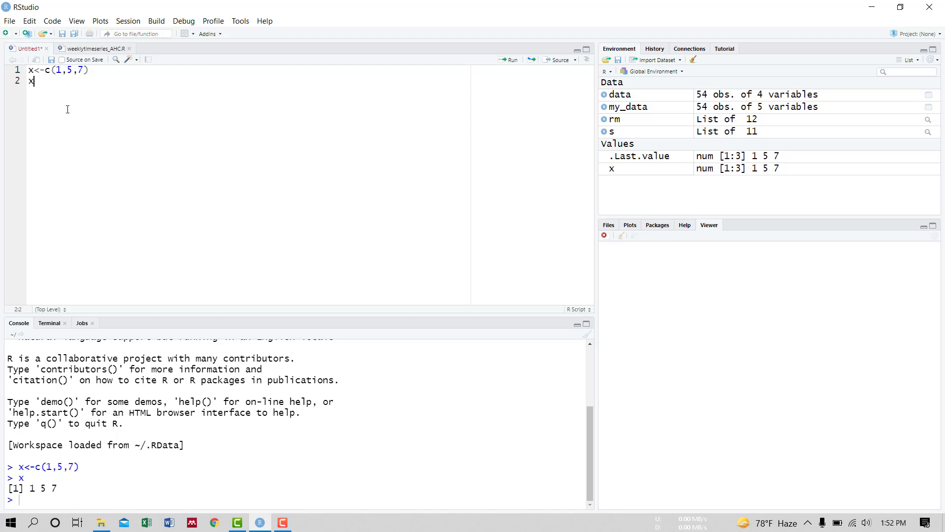
# Add t(x) on line 3 and run it to print x as a 1×3 matrix
pyautogui.write('t(')
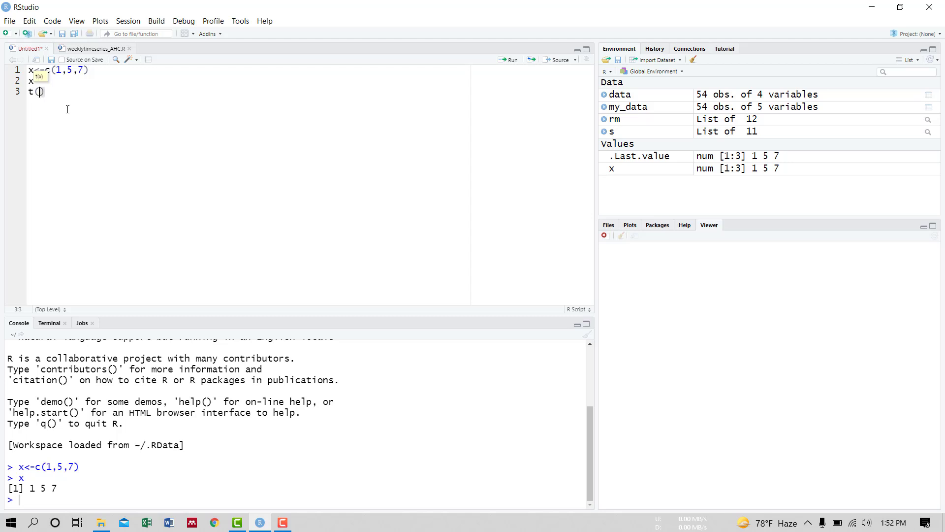
pyautogui.write('x')
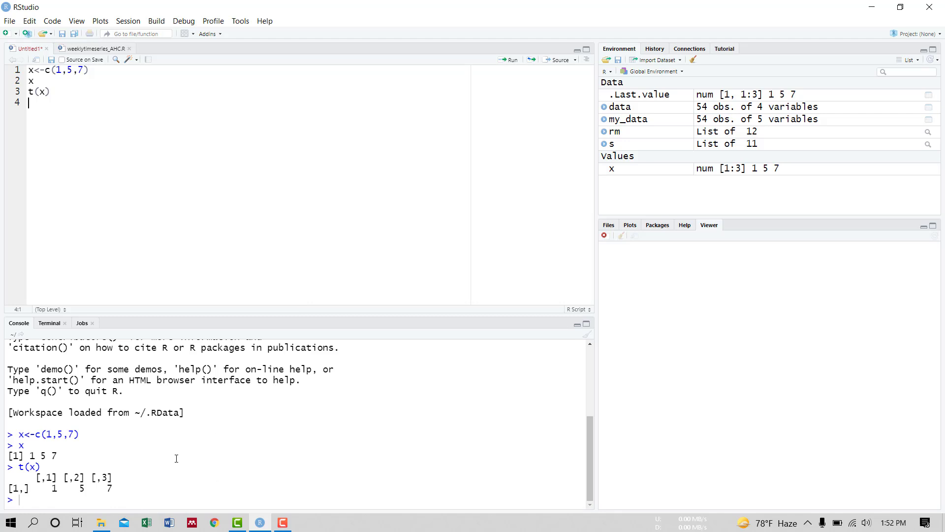
pyautogui.moveTo(190, 365)
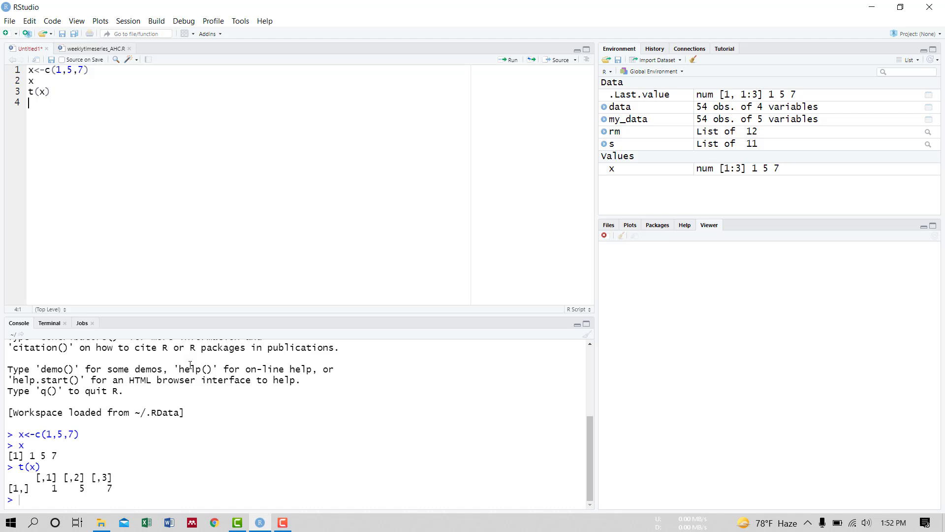
pyautogui.moveTo(72, 126)
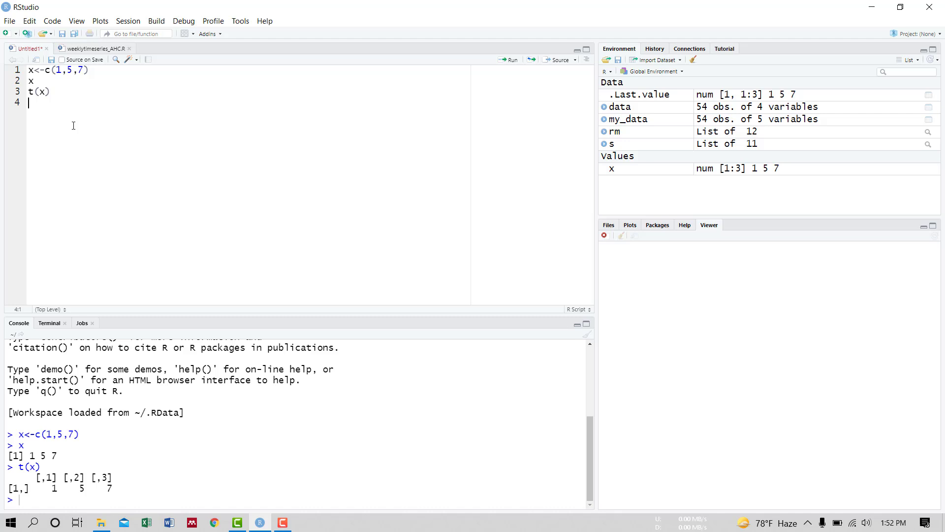
# Add 10*x on line 4 and run it, printing 10 50 70
pyautogui.write('10')
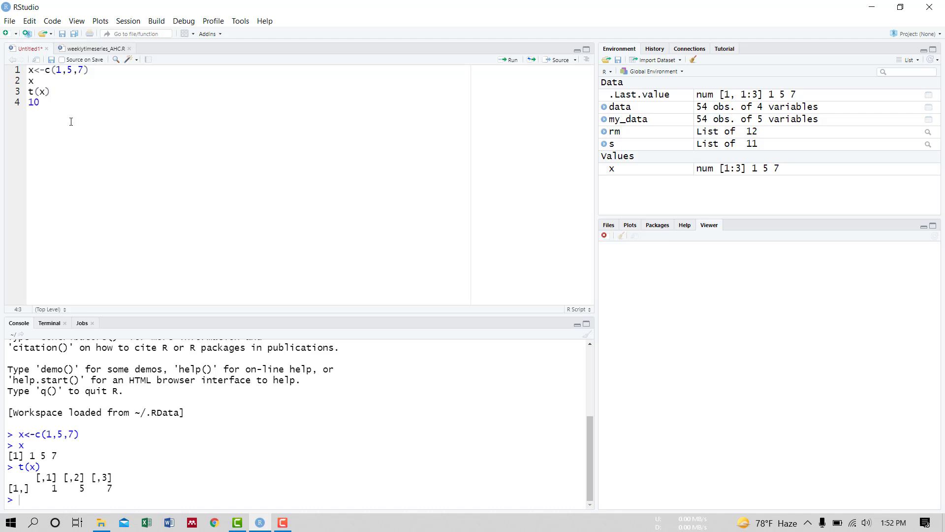
pyautogui.write('*x')
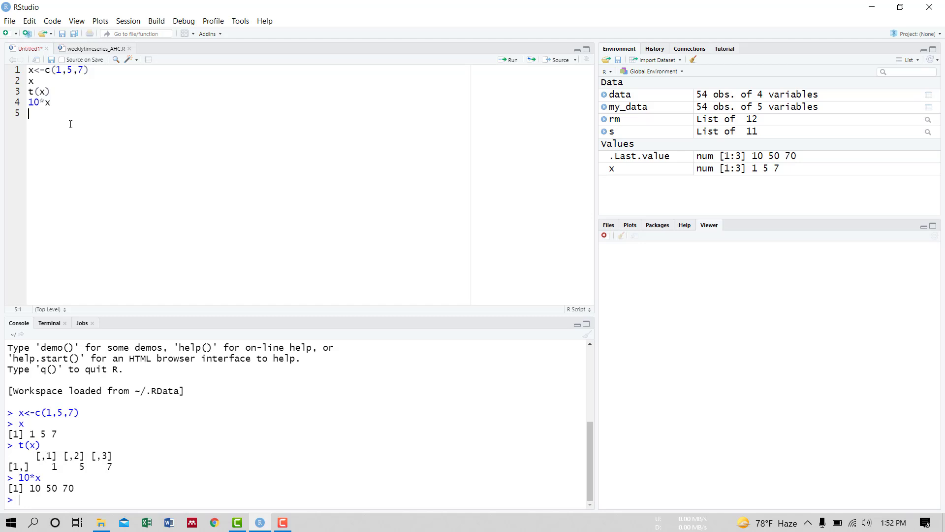
# Assign y <- c(2,8,9), print y, and run both lines to show 2 8 9
pyautogui.write('y')
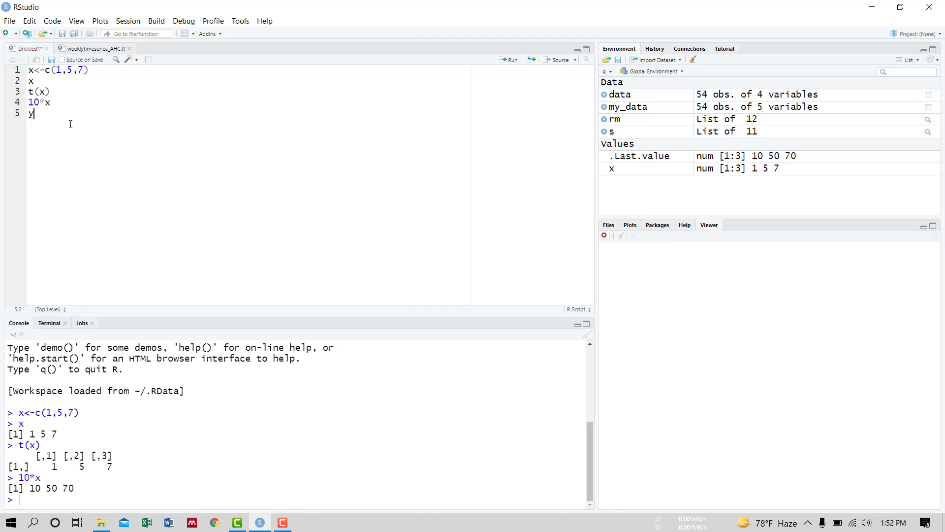
pyautogui.write('<-c')
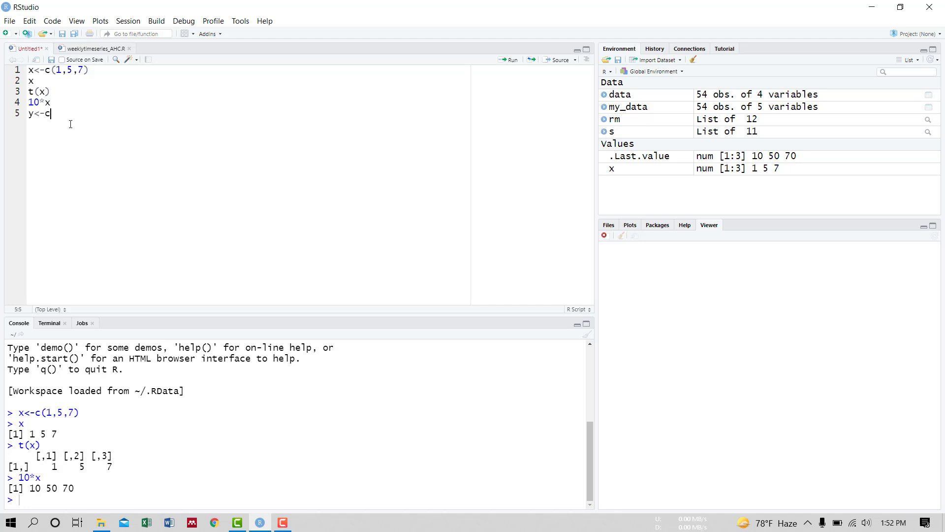
pyautogui.write('()')
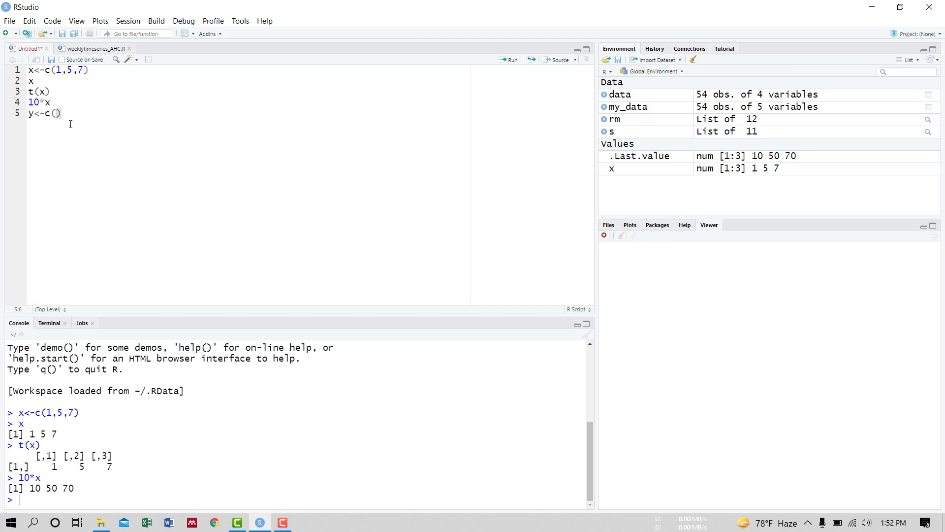
pyautogui.write('2,8')
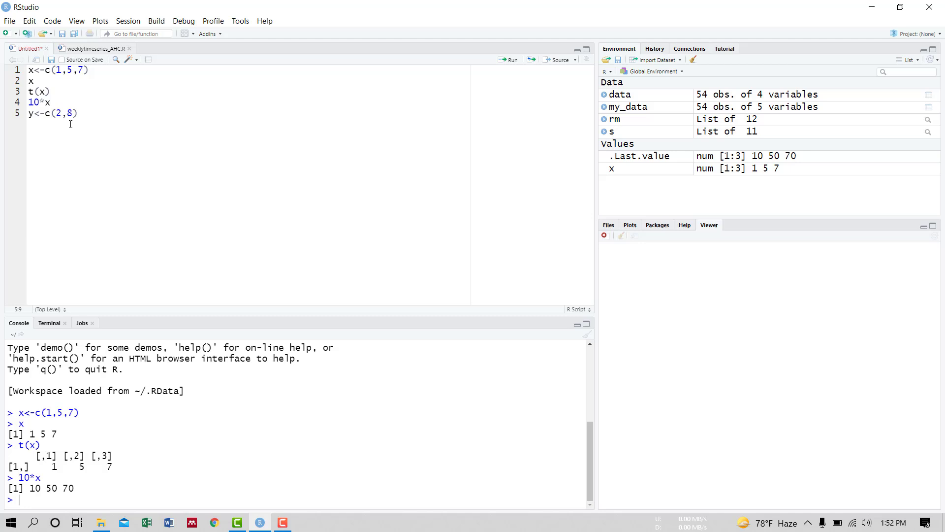
pyautogui.write(',9')
pyautogui.write('y')
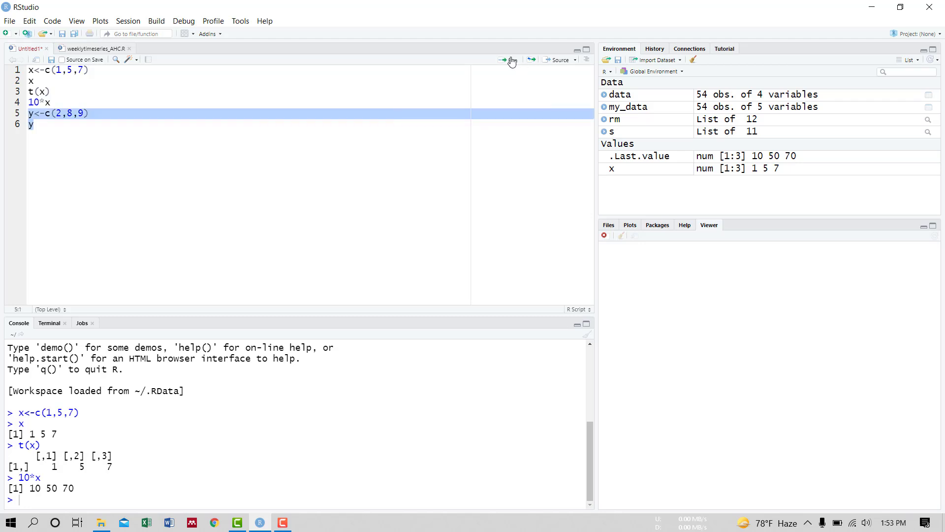
pyautogui.click(500, 59)
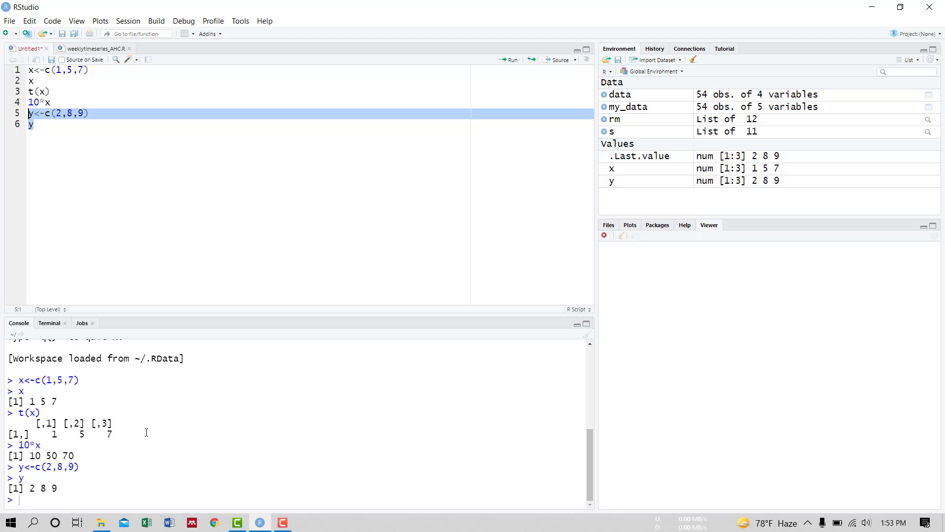
pyautogui.moveTo(54, 137)
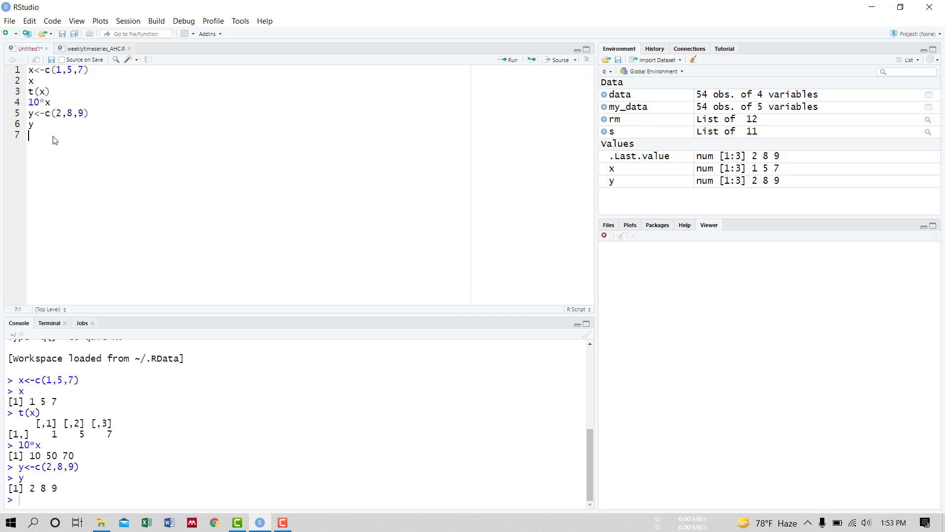
# Add x+y on line 7 and run it, printing 3 13 16
pyautogui.write('x')
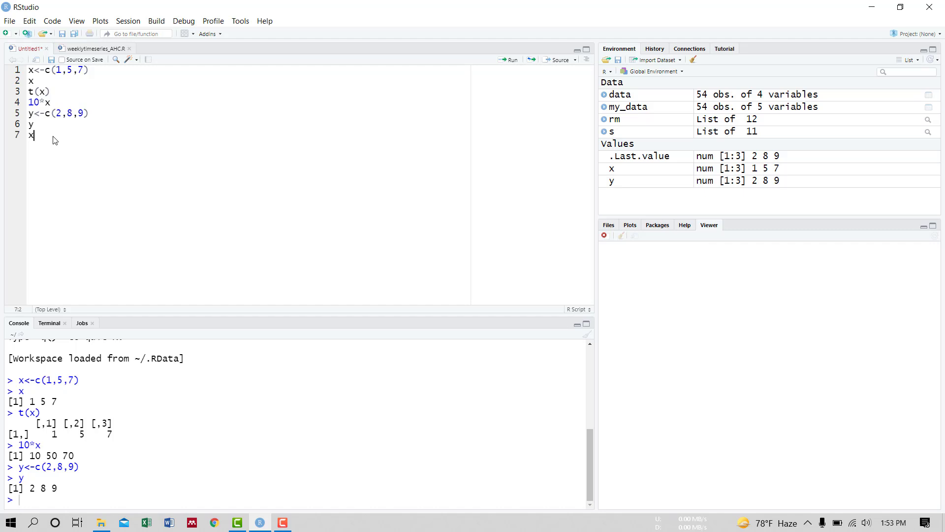
pyautogui.write('+y')
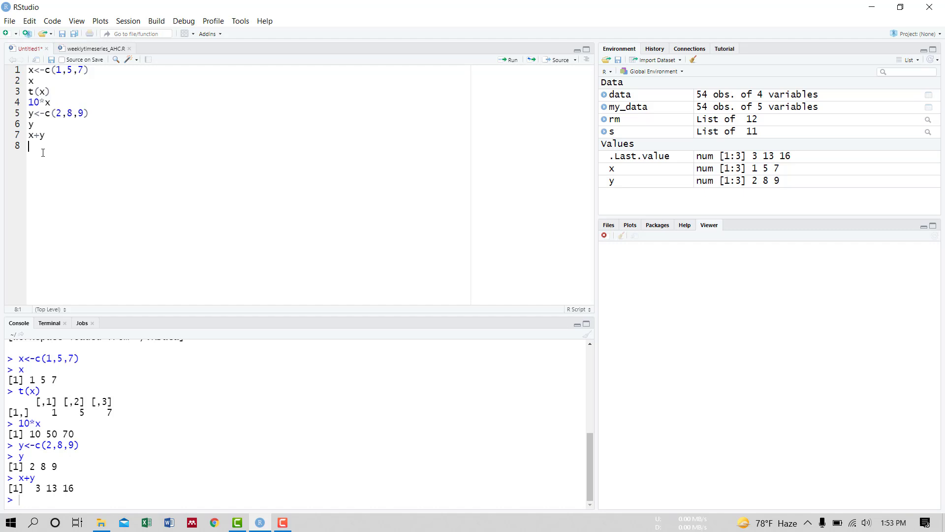
# Add sum(x*y) on line 8 and run it, printing the inner product 105
pyautogui.write('sum')
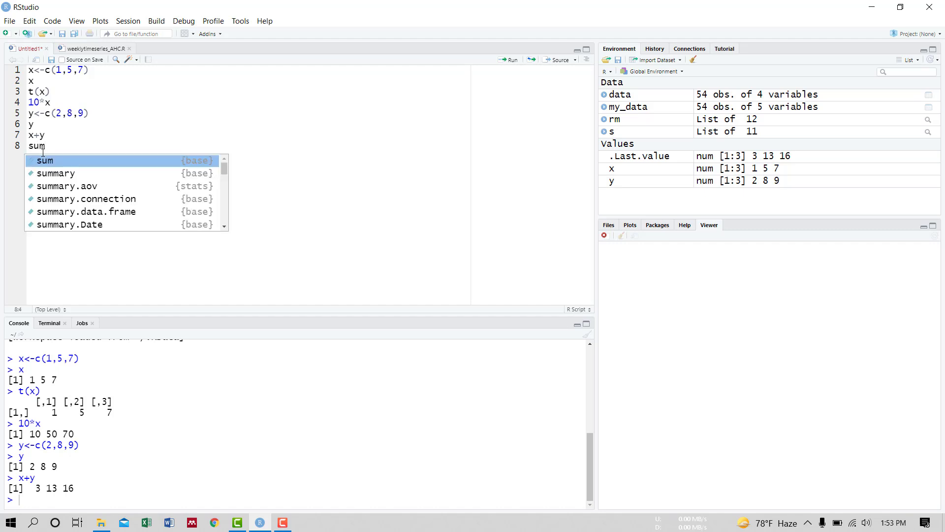
pyautogui.write('(x*y')
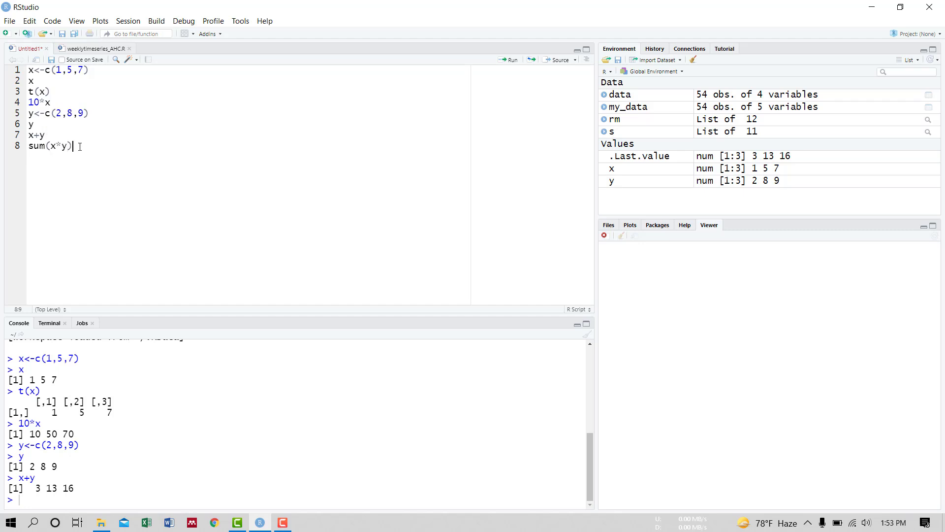
pyautogui.click(511, 59)
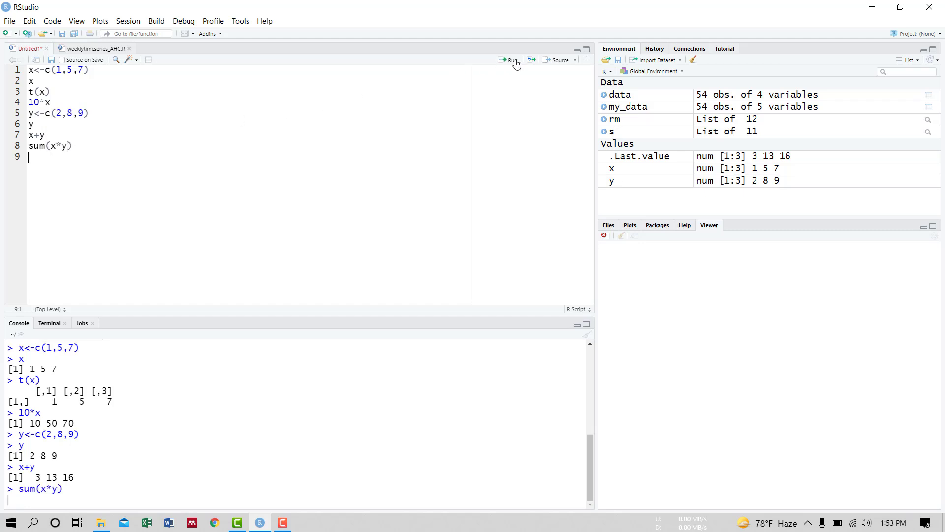
pyautogui.click(512, 59)
pyautogui.write('s')
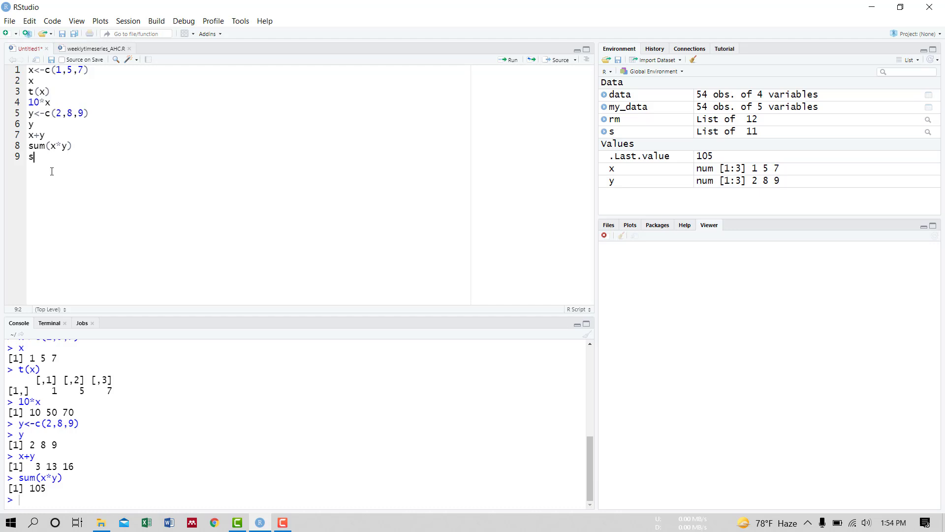
# Add sqrt(sum(x*x)) on line 9 and run it, printing 8.660254
pyautogui.write('qrt(')
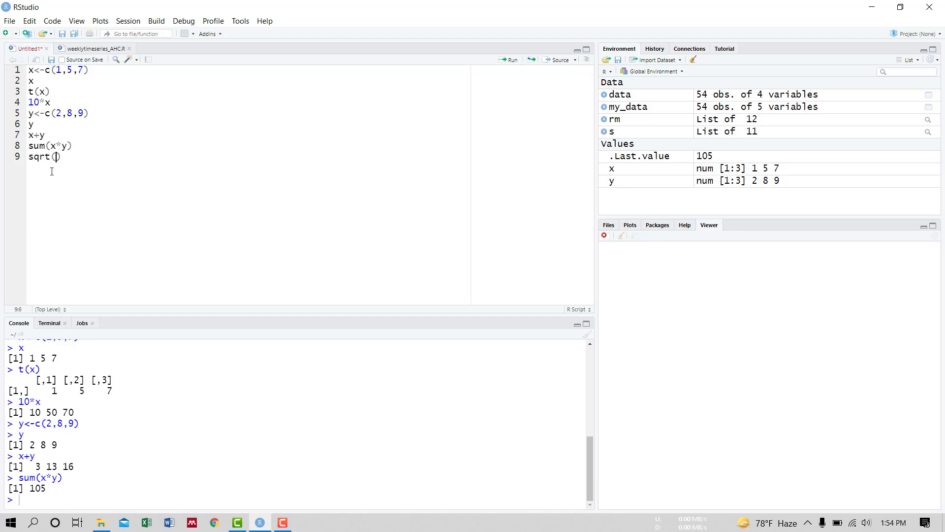
pyautogui.write('sum(x*x')
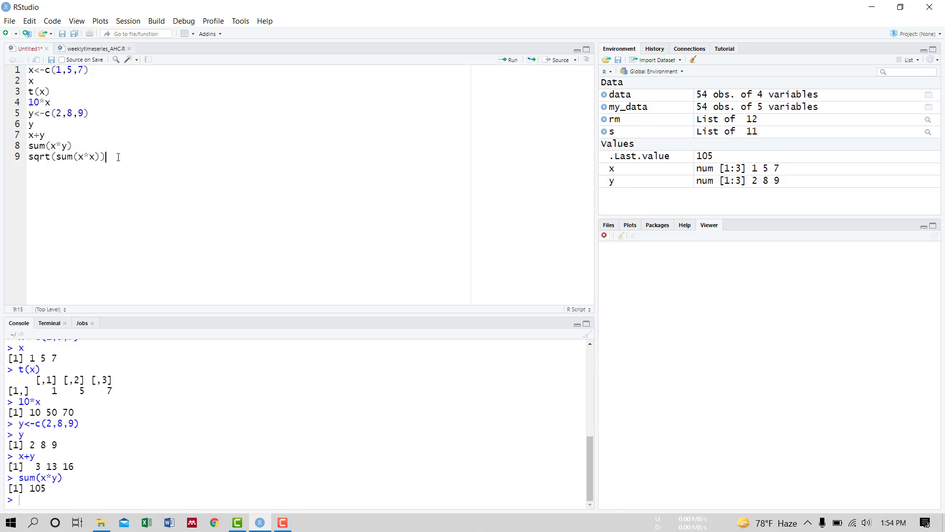
pyautogui.click(512, 60)
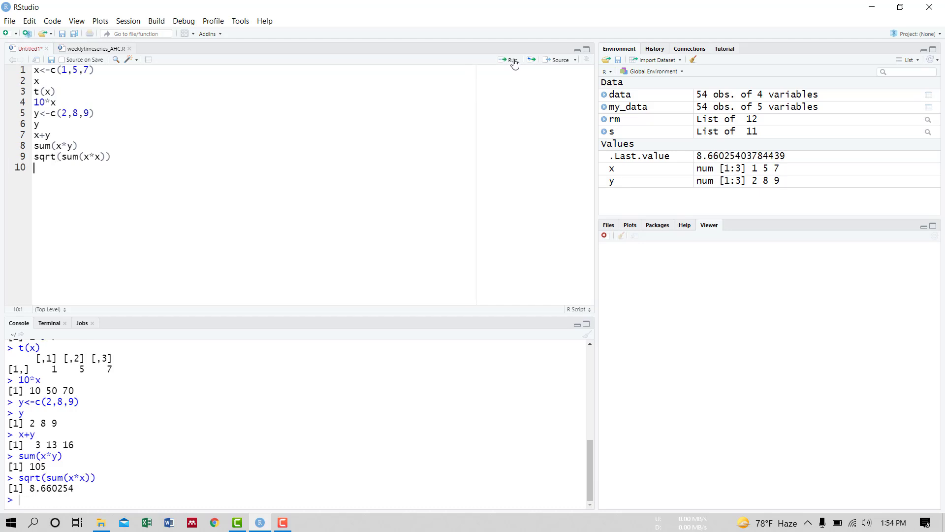